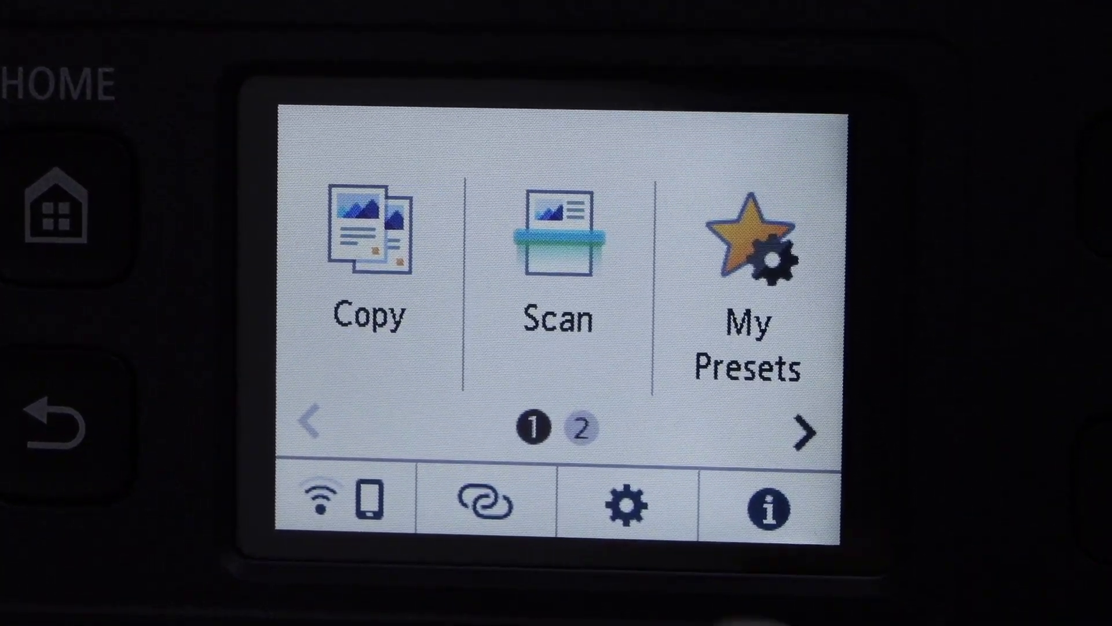
Tap the Wi-Fi/phone icon on the printer's HOME screen to begin wireless LAN setup
{"action": "left_click", "coordinate": [626, 510]}
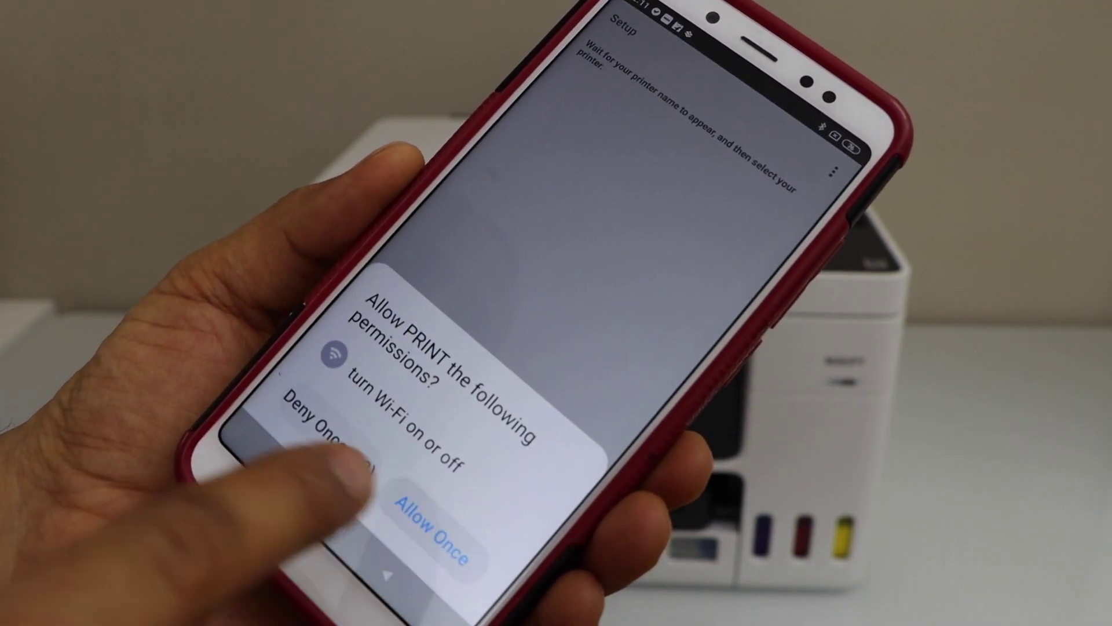
Allow the Canon PRINT app once to turn Wi-Fi on or off
{"action": "left_click", "coordinate": [435, 524]}
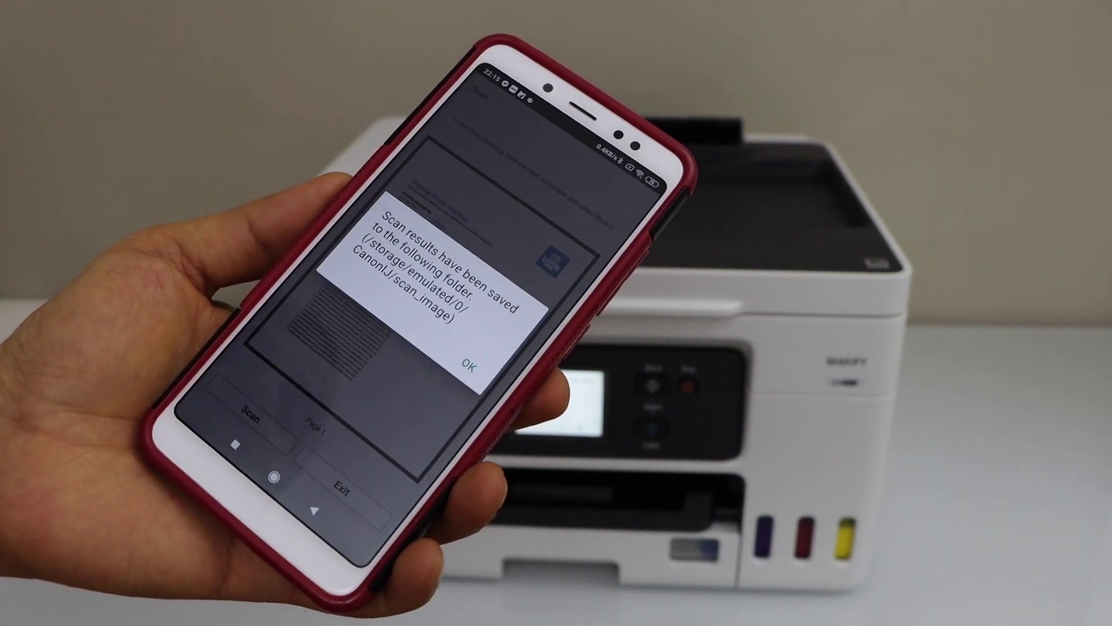
Dismiss the 'Scan results have been saved' notice to show the scanned page
{"action": "left_click", "coordinate": [470, 364]}
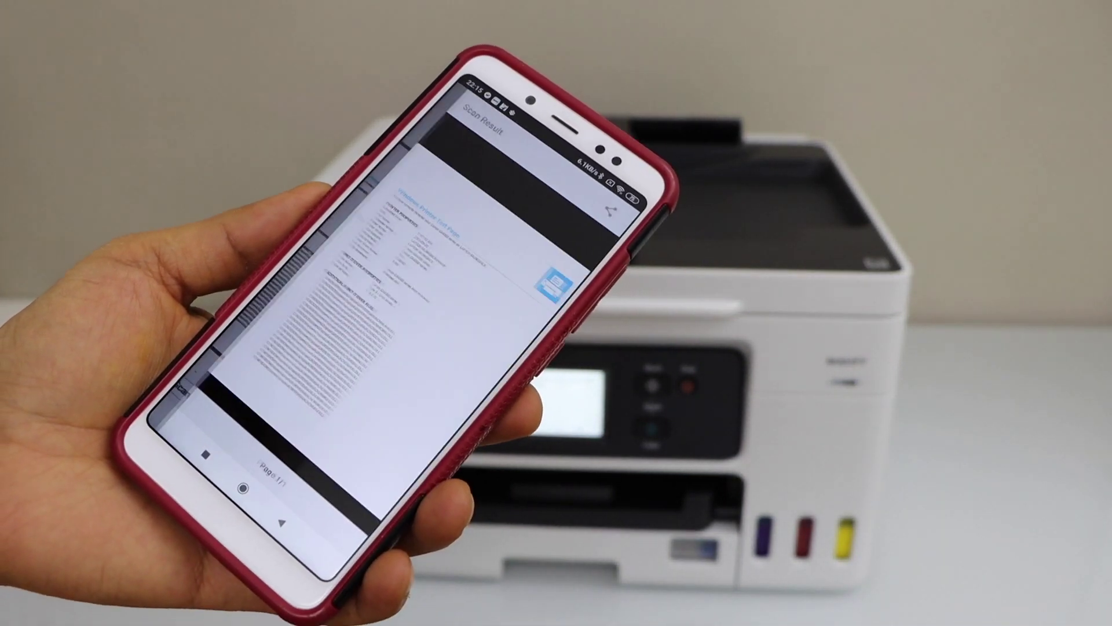